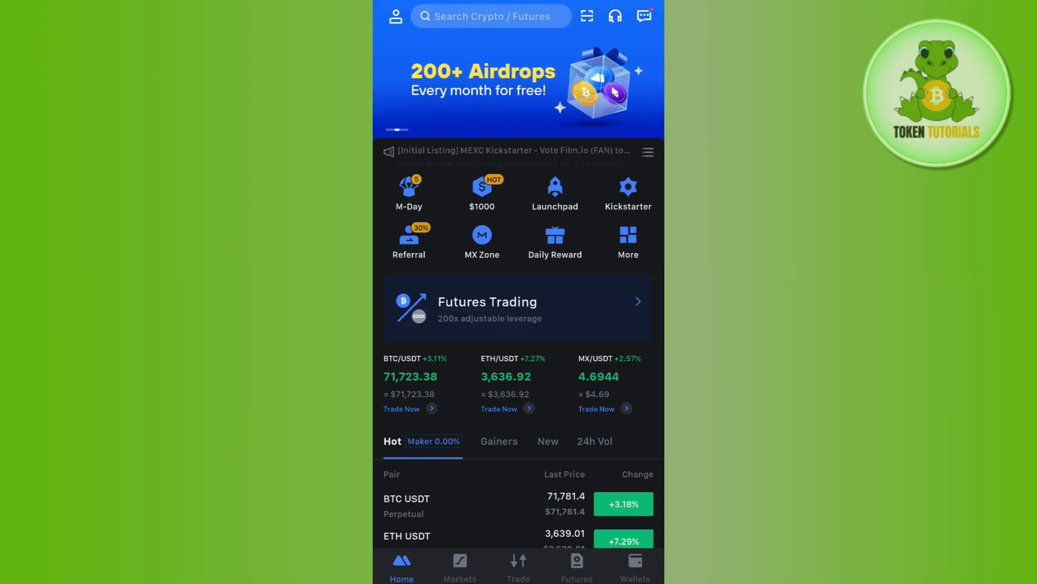
- Search for 'et' and open the ETH/USDT spot market from the results
{"action": "scroll", "scroll_direction": "down", "scroll_amount": 3}
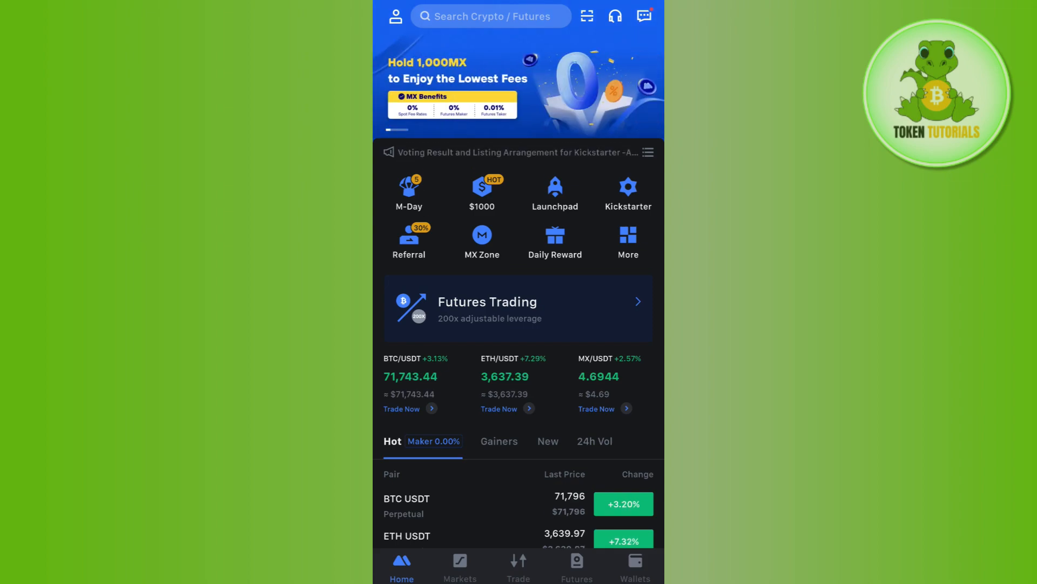
{"action": "left_click", "coordinate": [491, 16]}
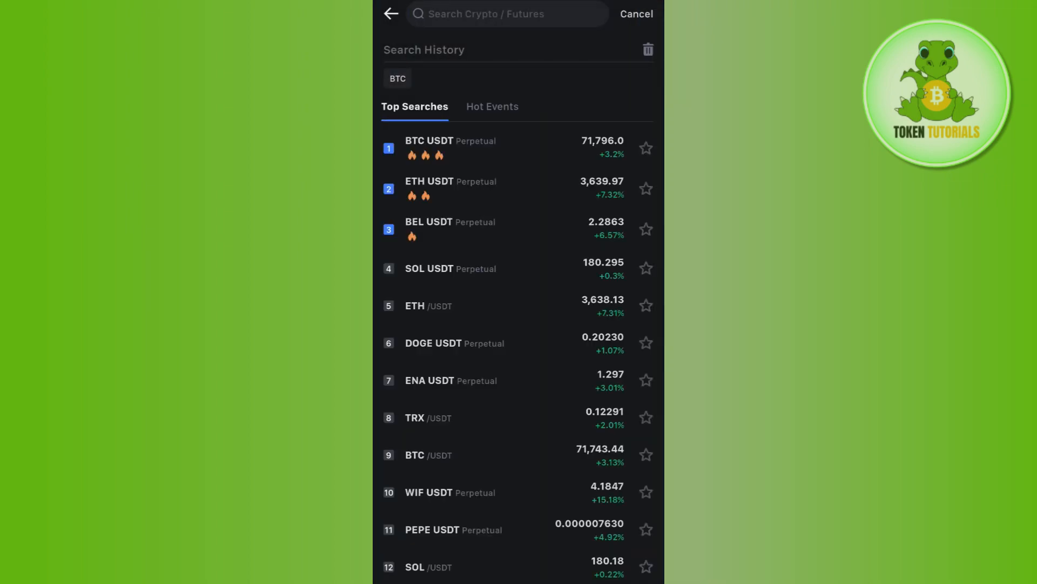
{"action": "type", "text": "eth"}
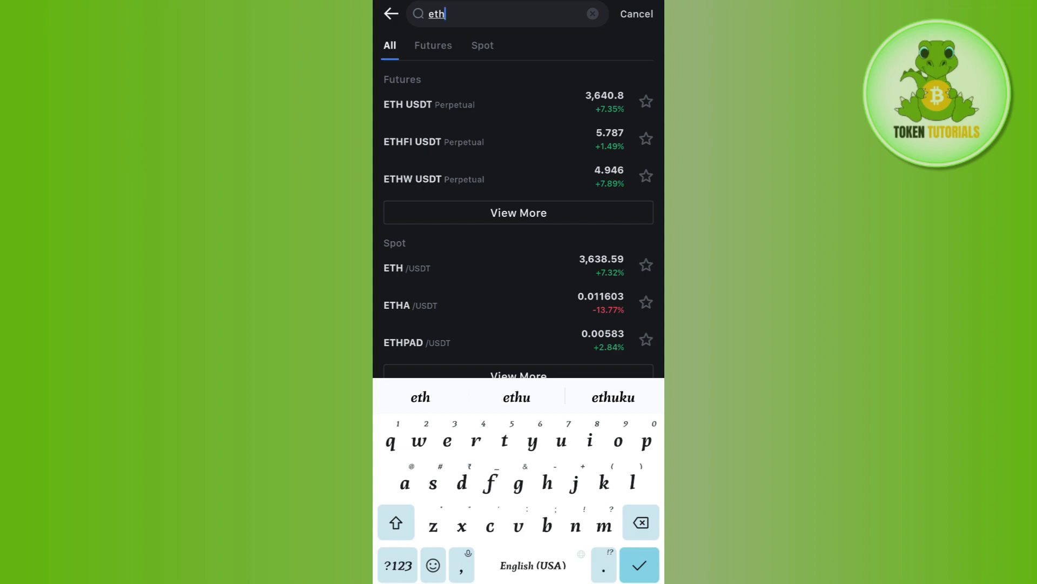
{"action": "left_click", "coordinate": [404, 267]}
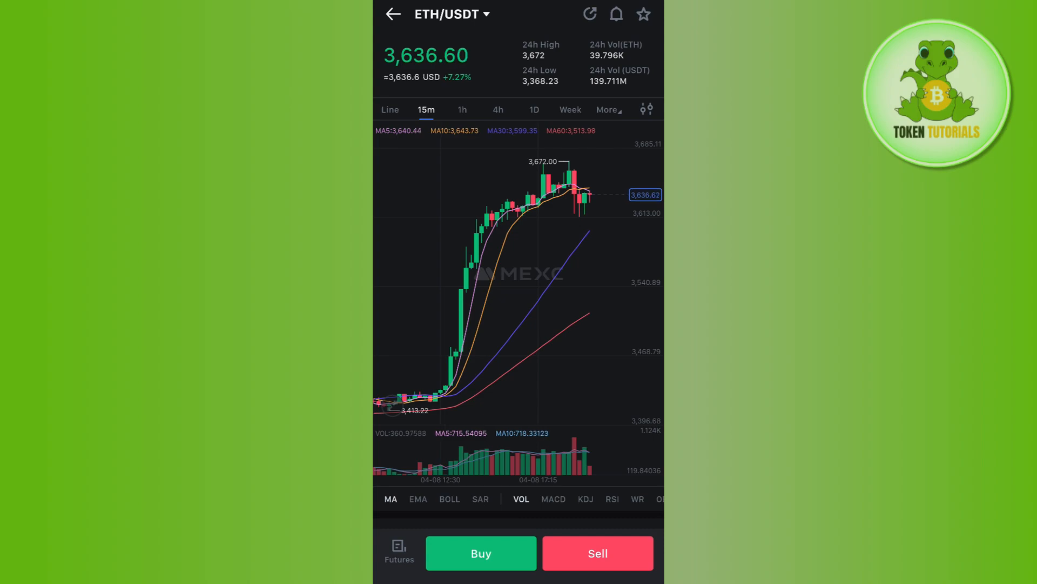
- Start a limit sell at 3636.61 with quantity 2 ETH, totaling 7273.22 USDT
{"action": "left_click", "coordinate": [598, 553]}
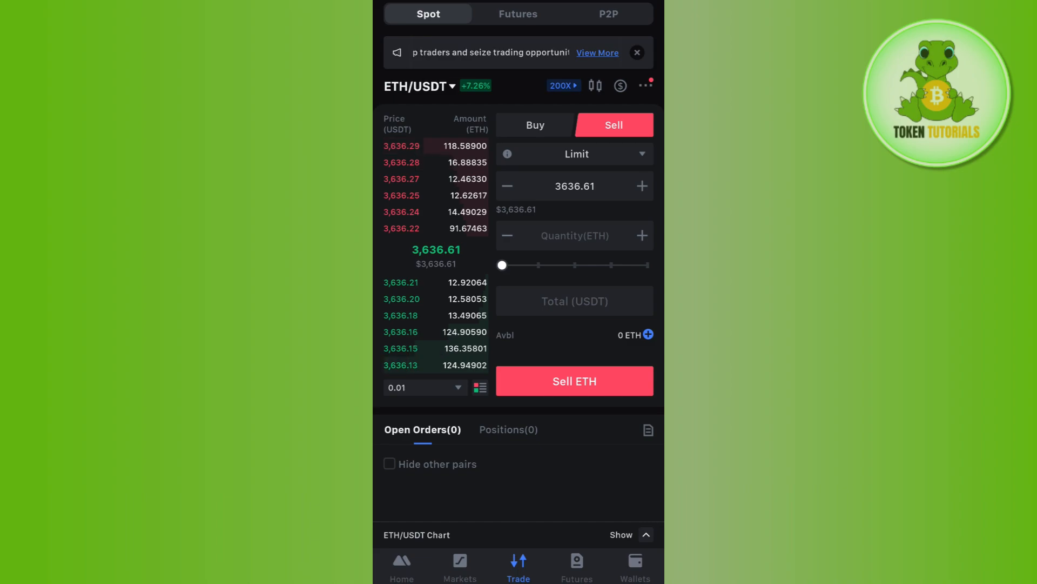
{"action": "type", "text": "2"}
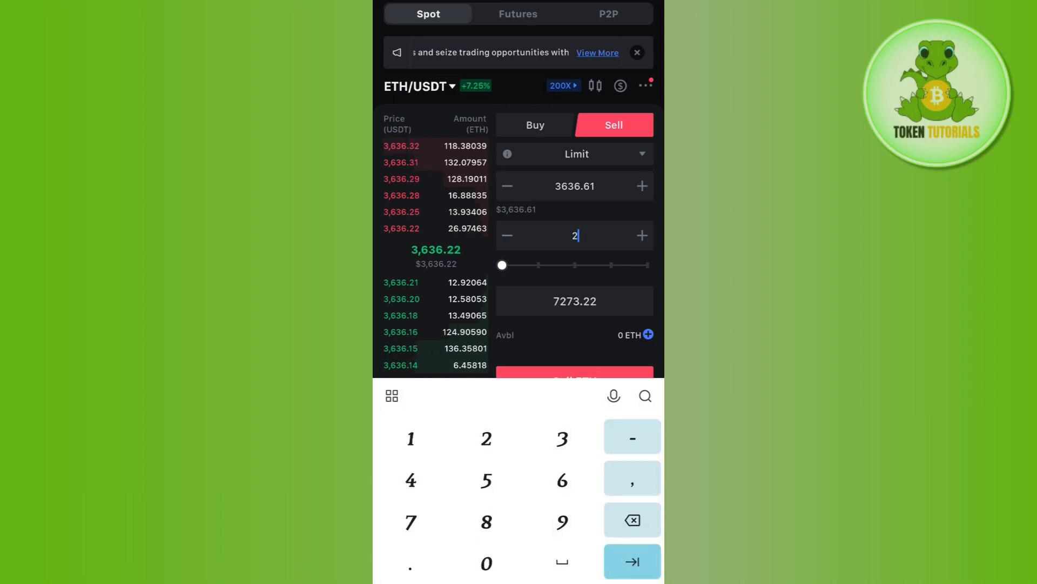